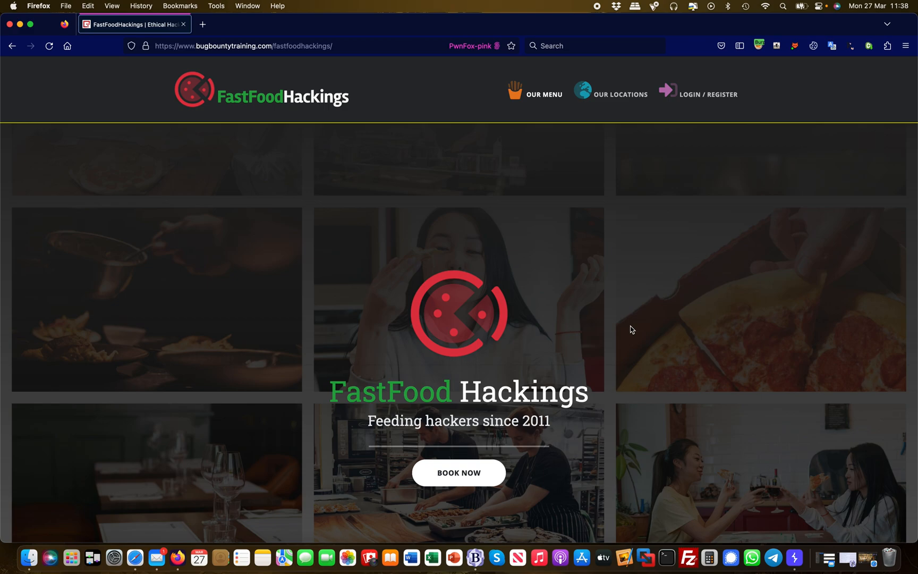
Load the FastFoodHackings 'Our Menu' page so menu.php passes through the Burp proxy.
scroll(up, 3)
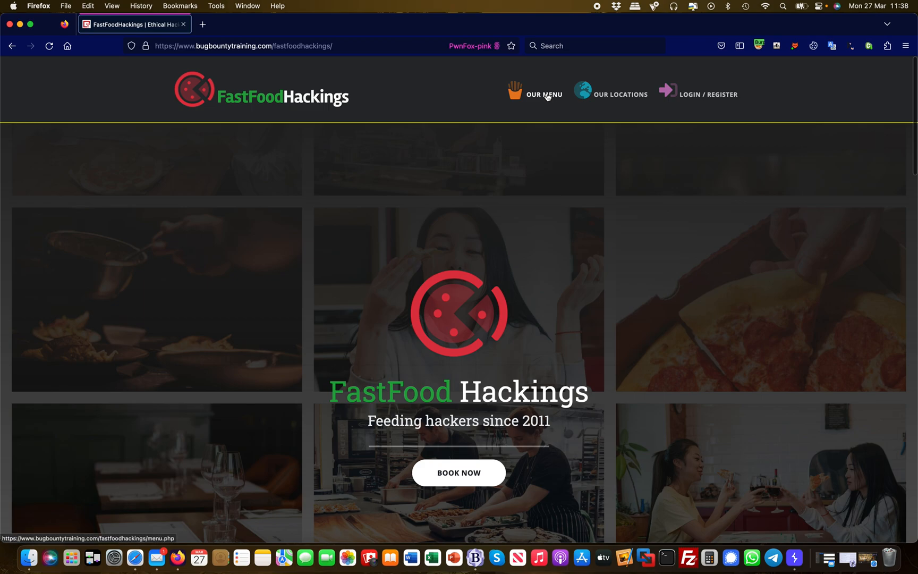
click(543, 95)
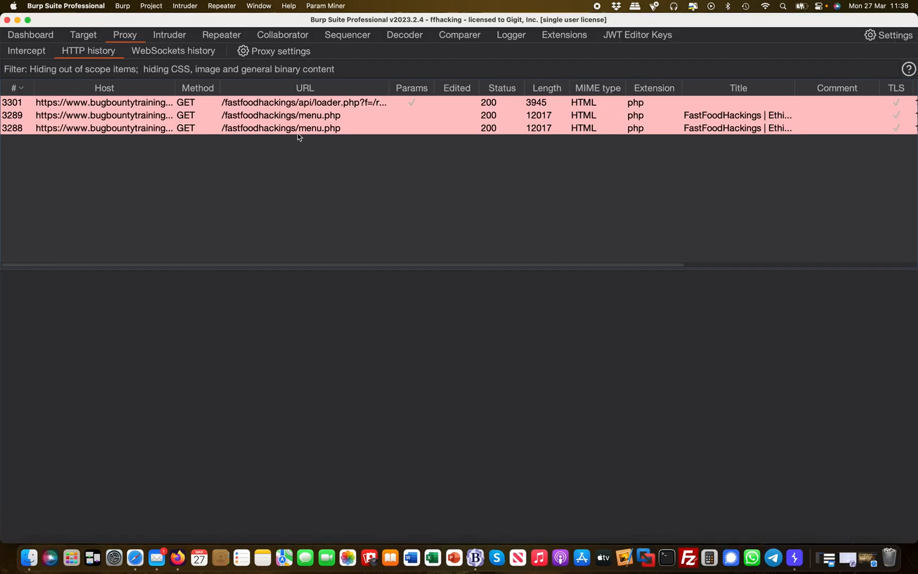
Inspect menu.php and api/loader.php?f=/reviews.php in HTTP history and send the loader request to Repeater.
click(279, 115)
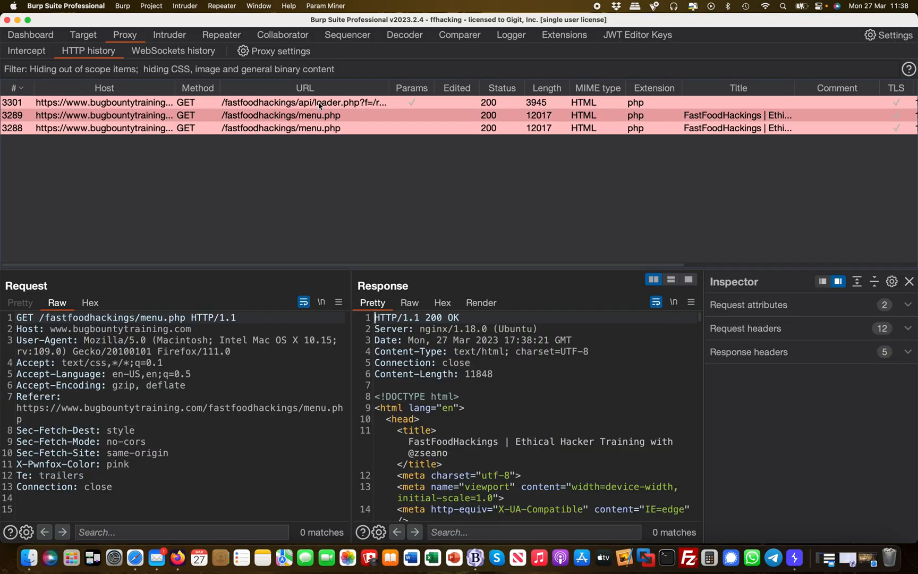
click(305, 102)
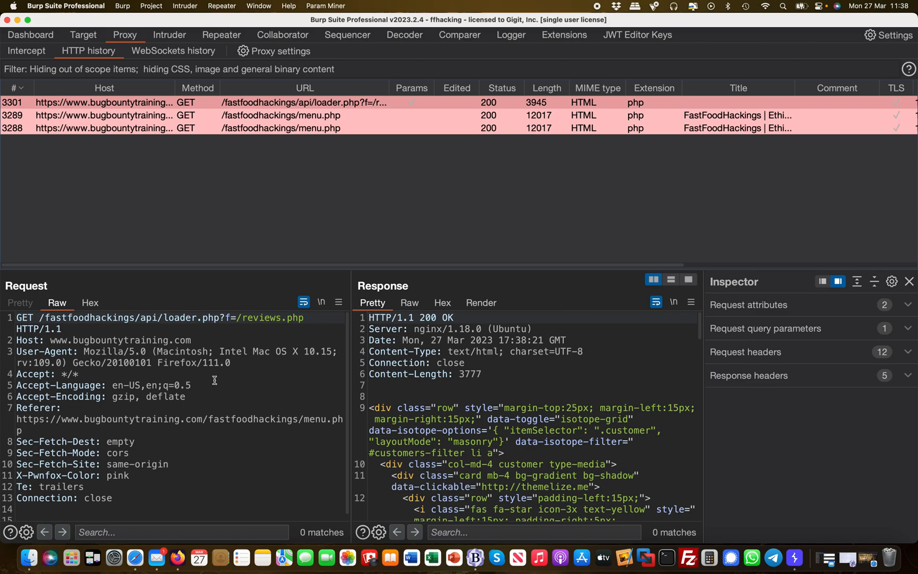
mouse_move(218, 394)
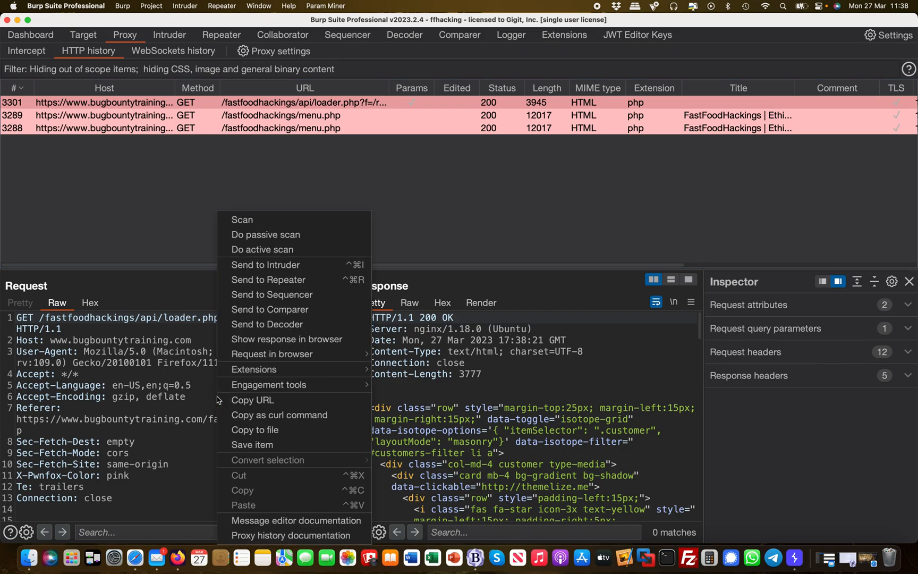
mouse_move(269, 279)
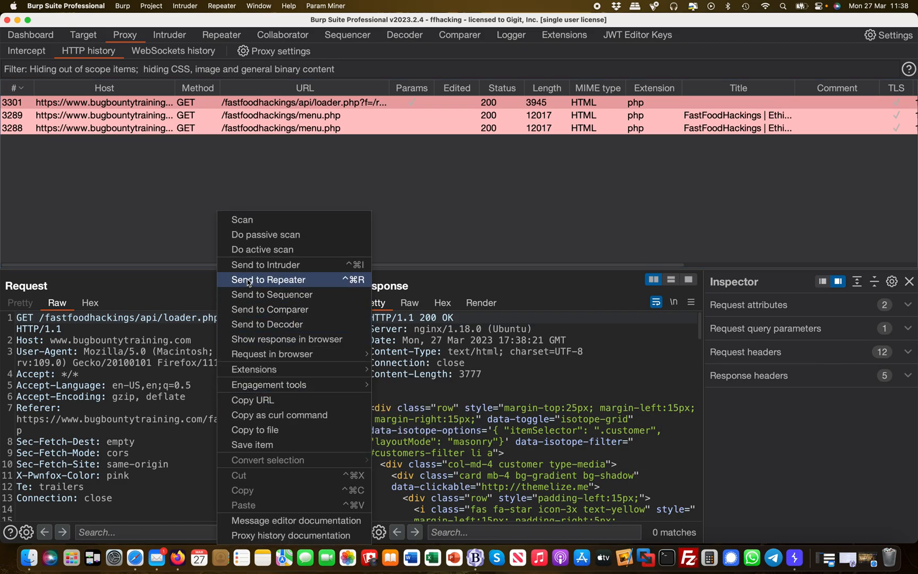
click(268, 280)
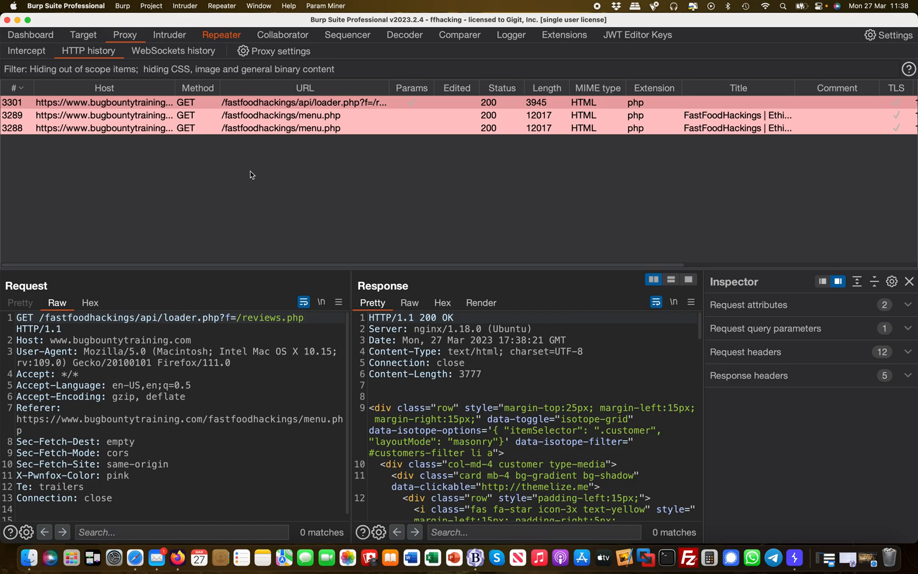
Replay the loader request with an empty f value, getting the 500 error exposing internalapi/fetch.php and a Bearer token.
click(221, 35)
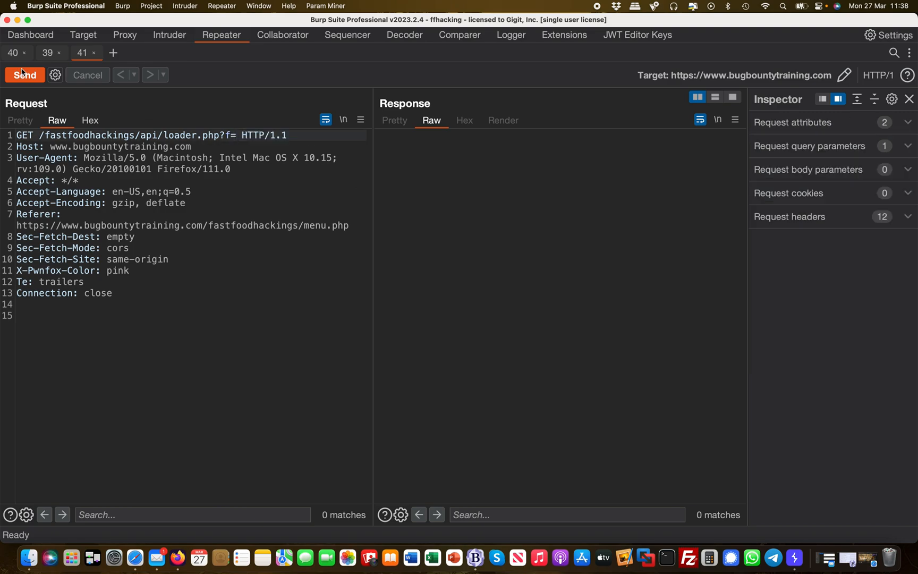
click(25, 76)
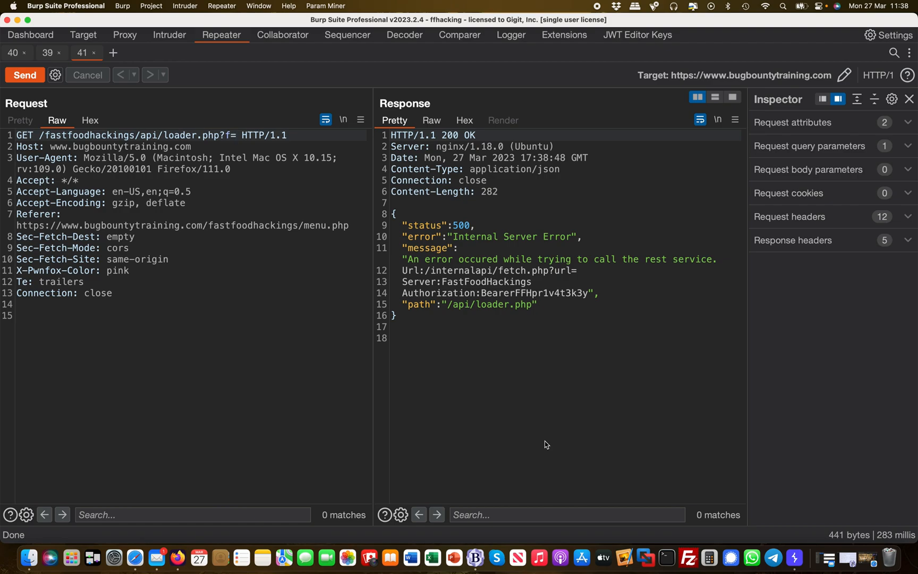
mouse_move(517, 298)
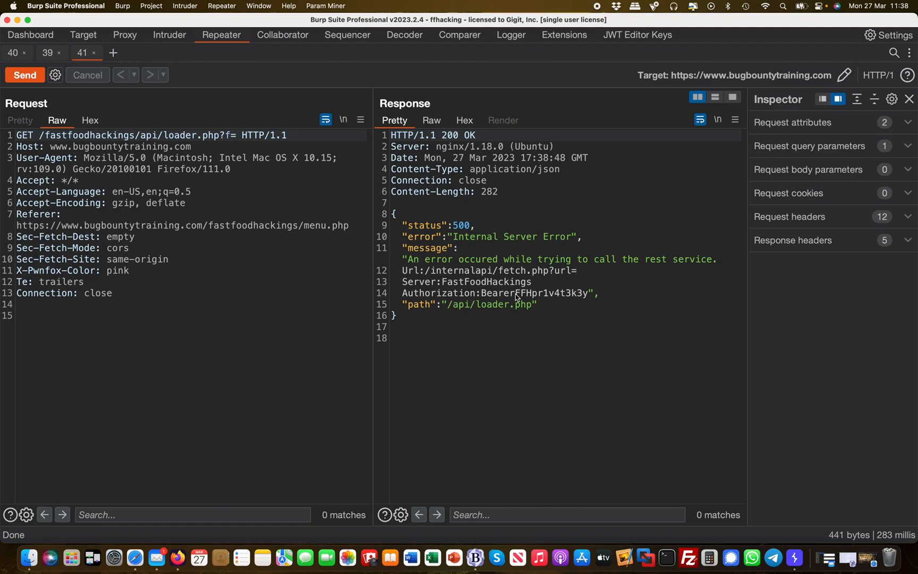
mouse_move(594, 347)
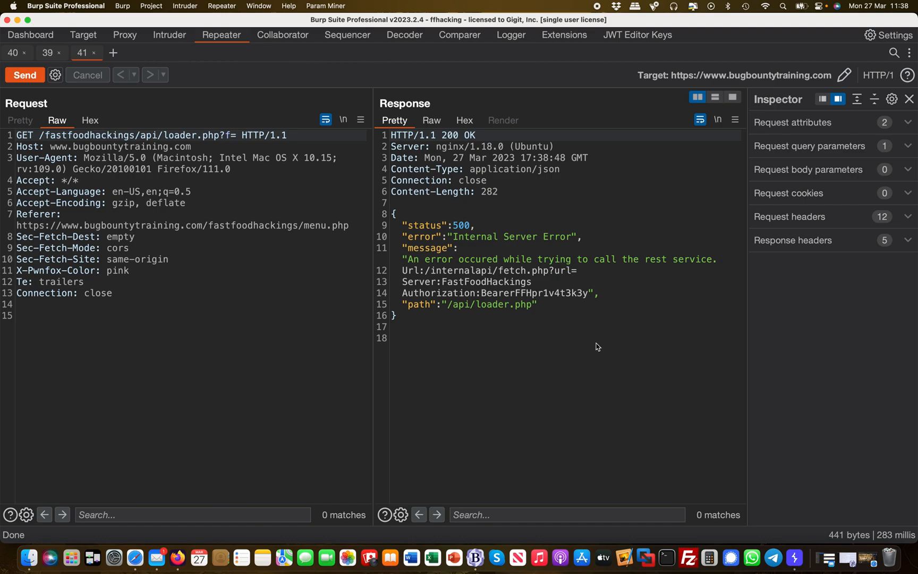
mouse_move(521, 408)
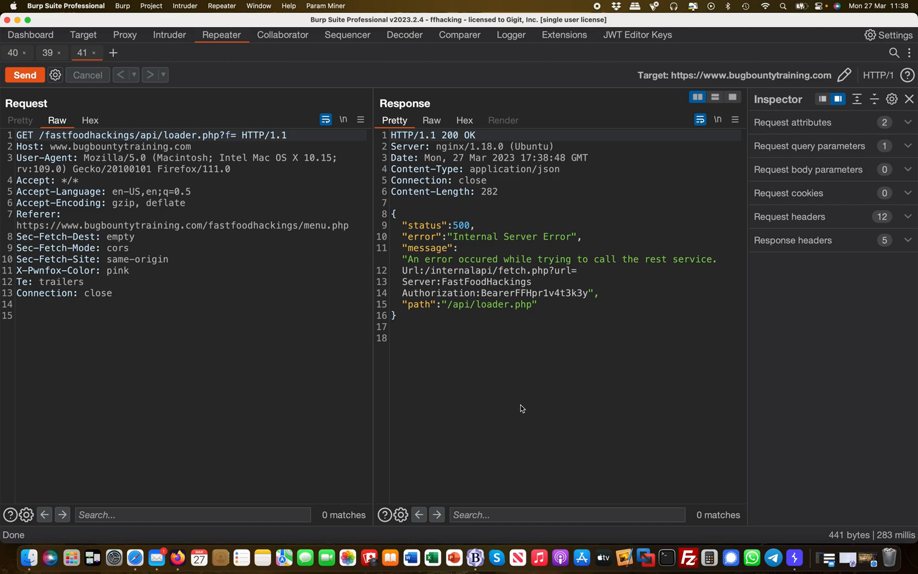
mouse_move(448, 309)
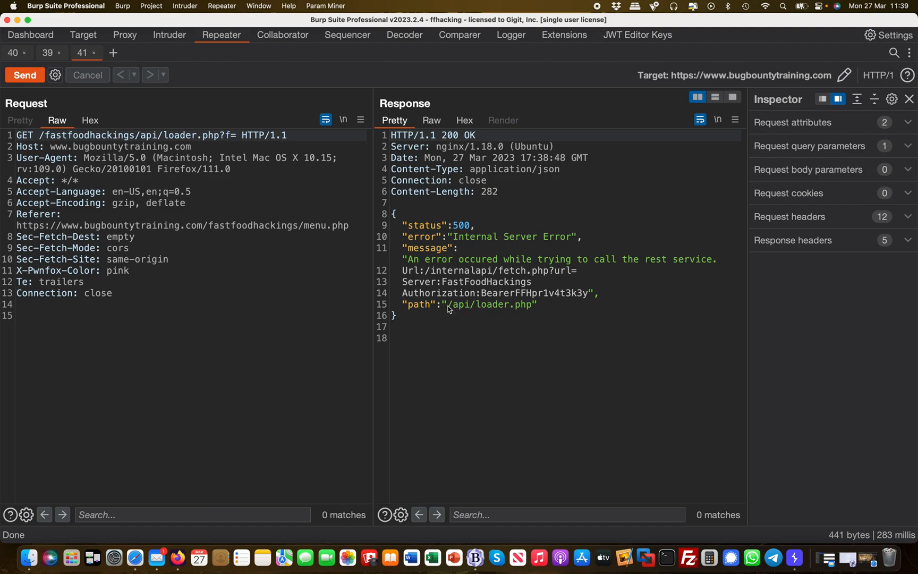
mouse_move(494, 290)
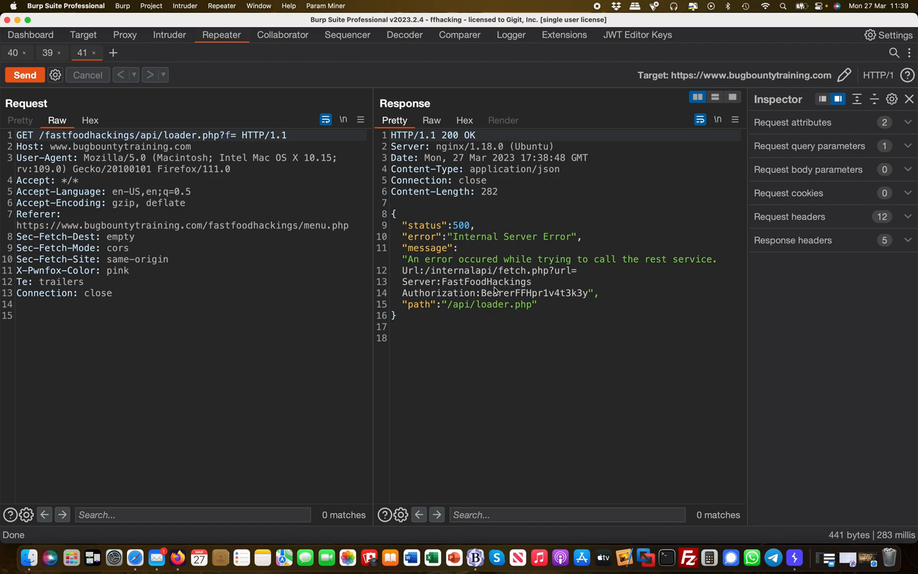
mouse_move(473, 279)
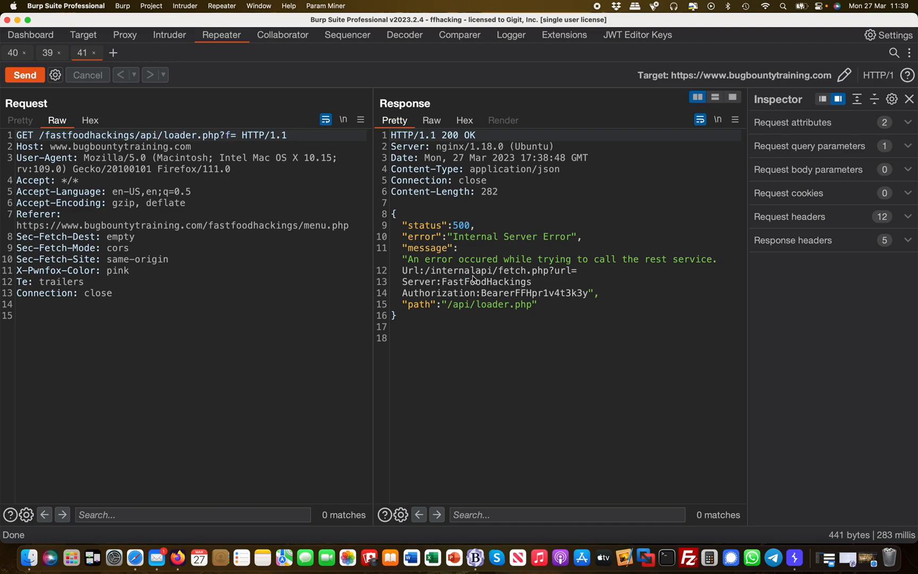
mouse_move(566, 278)
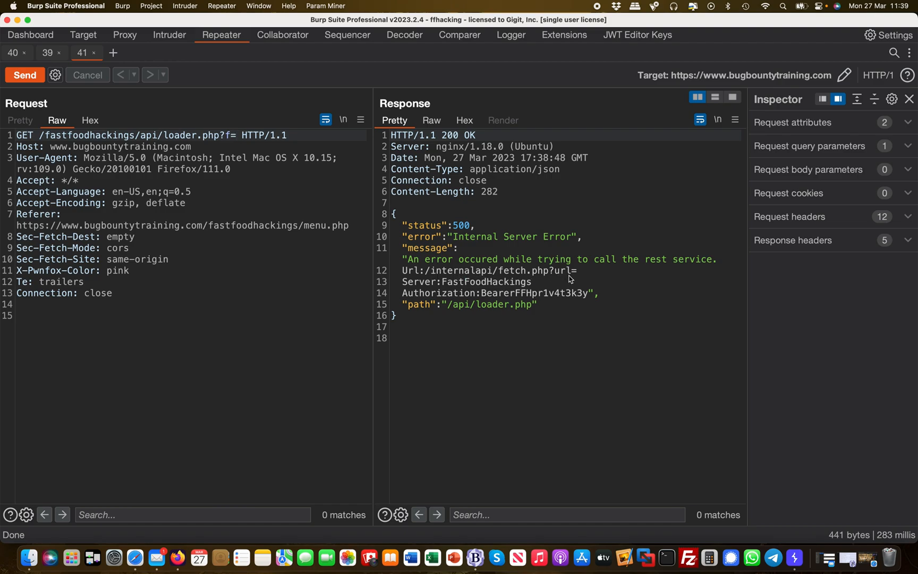
drag(511, 270, 576, 271)
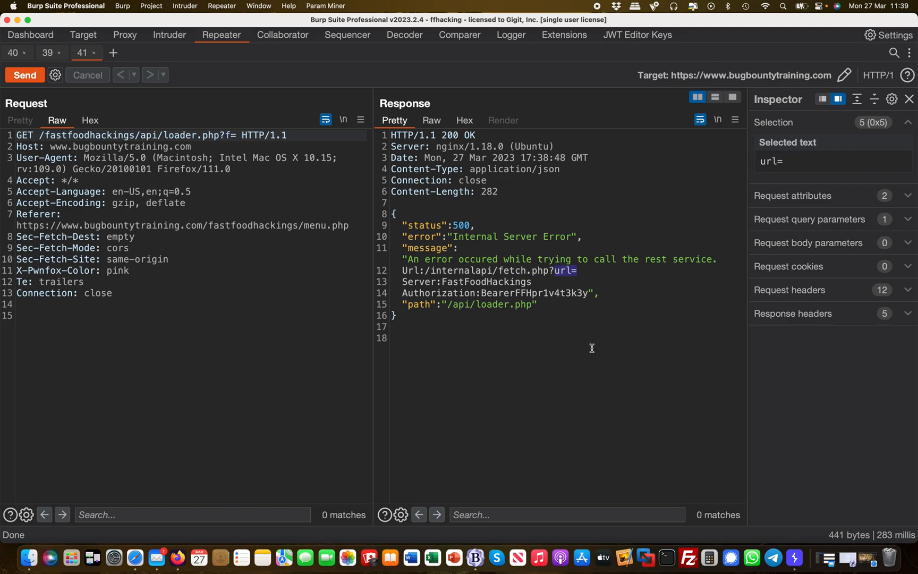
double_click(445, 293)
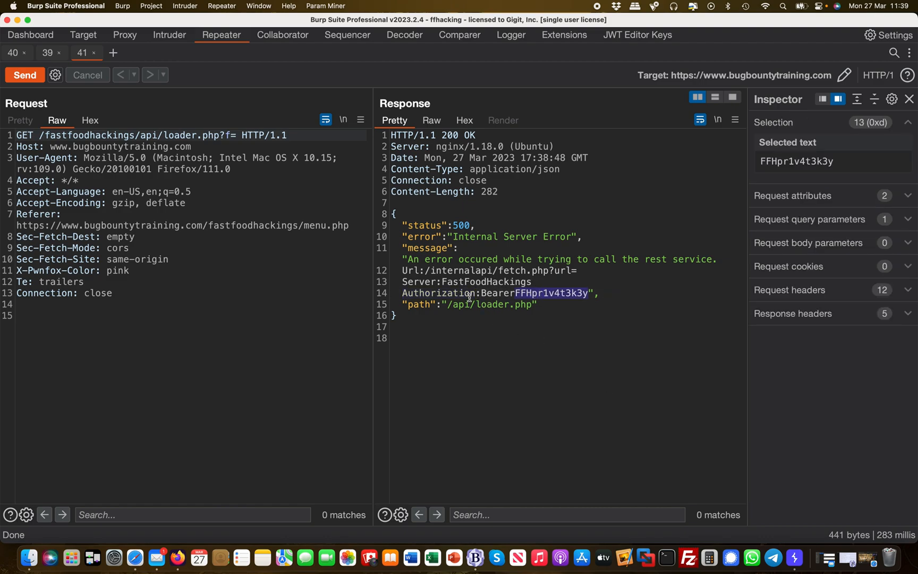
double_click(437, 293)
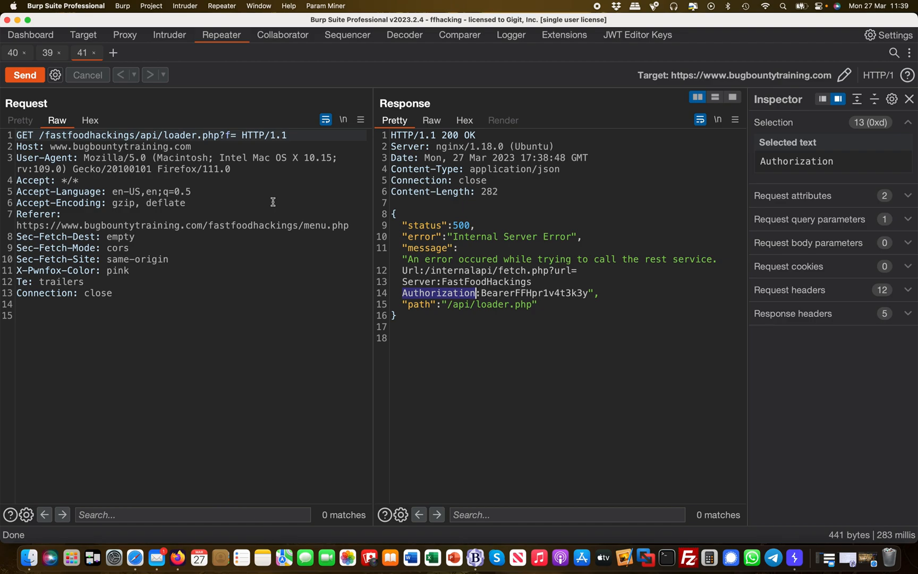
click(47, 53)
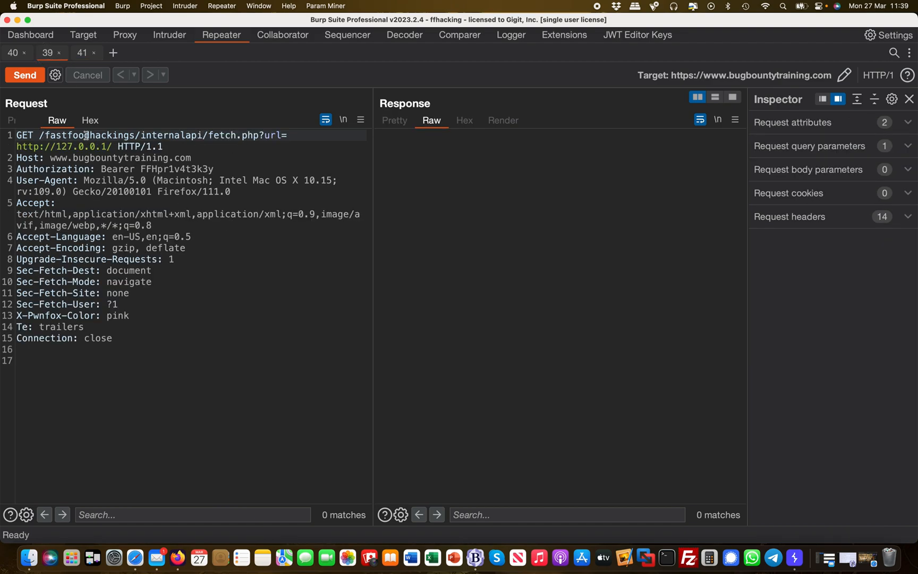
click(81, 53)
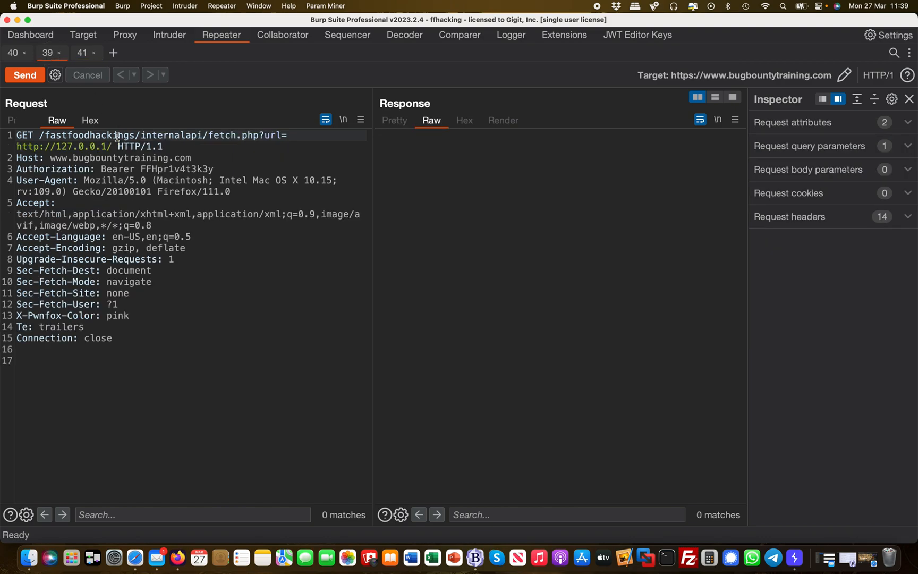
double_click(147, 135)
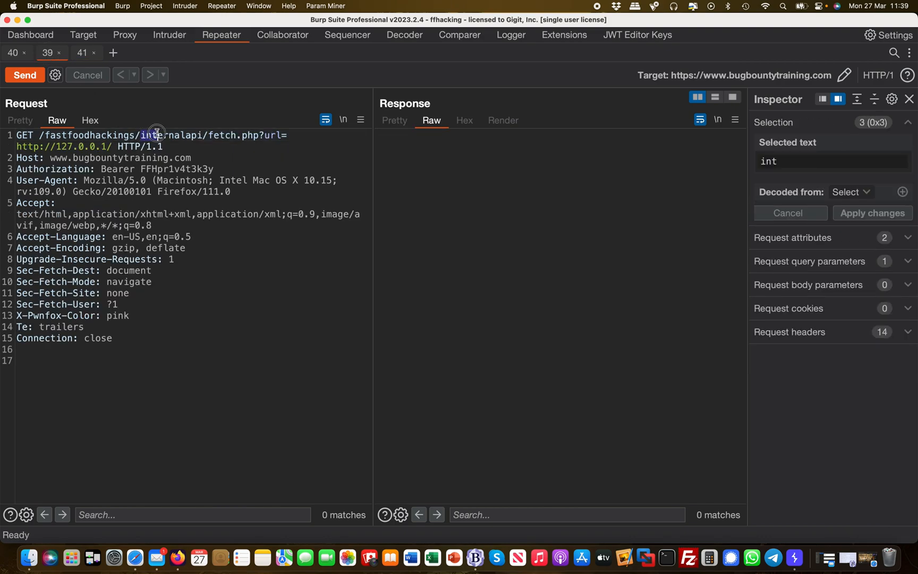
drag(155, 135, 290, 135)
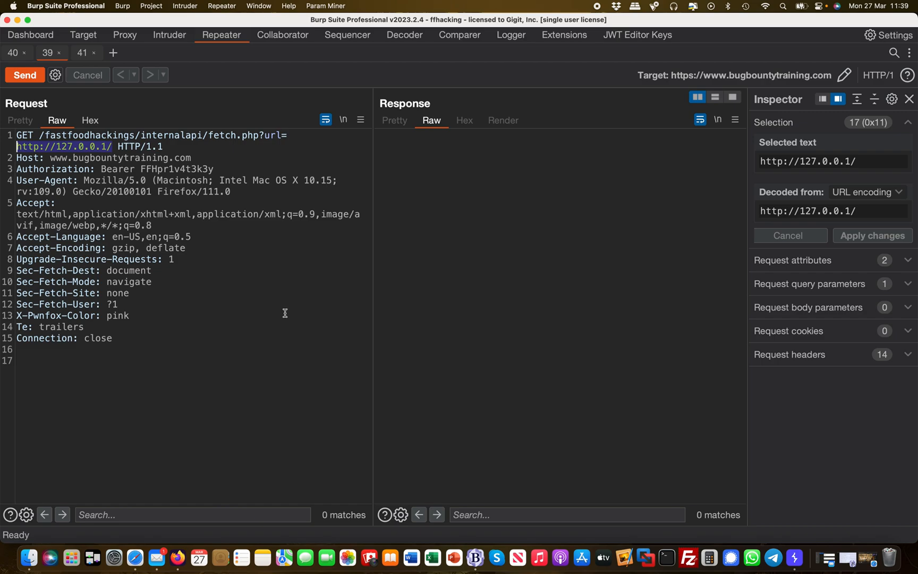
mouse_move(266, 291)
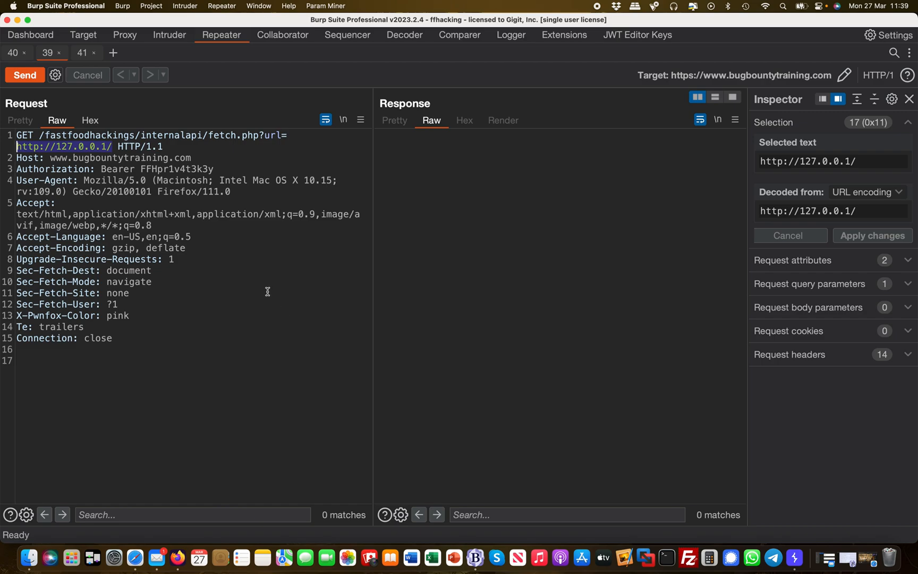
mouse_move(197, 163)
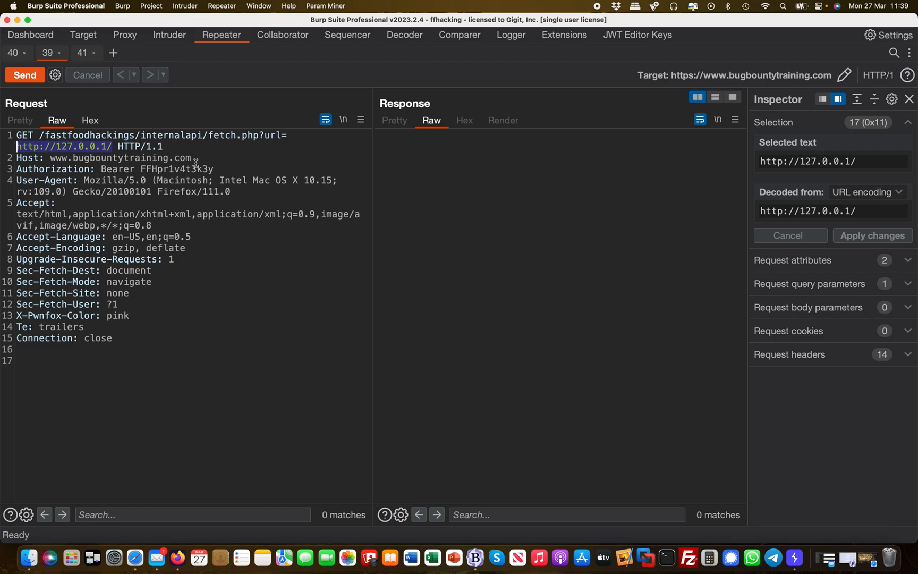
mouse_move(240, 145)
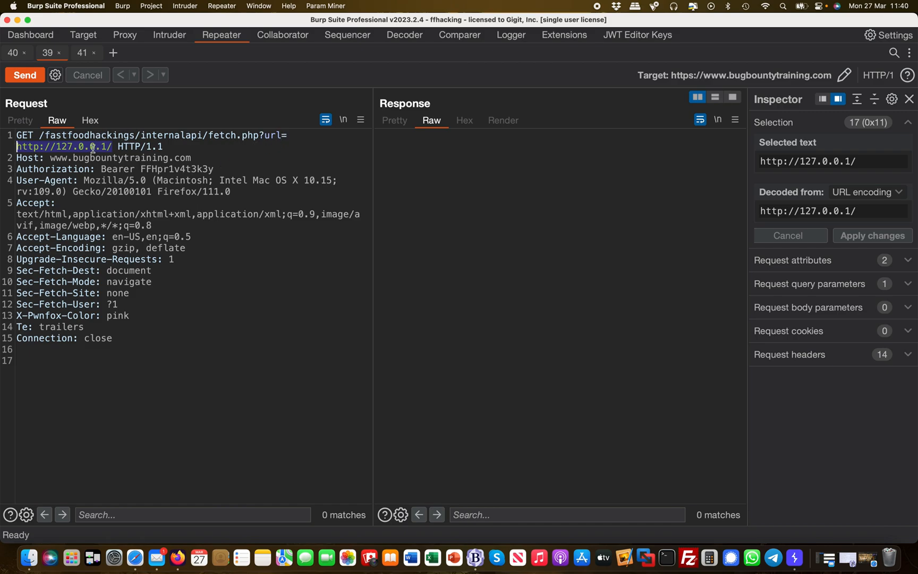
mouse_move(223, 244)
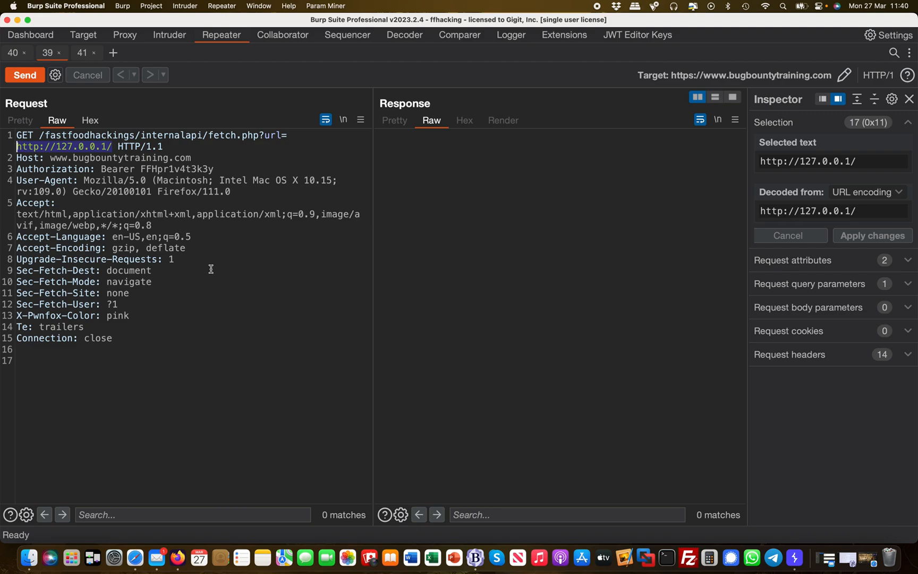
Send the fetch.php request and receive the 200 OK FFH-mainserver reply confirming internal-service access.
click(24, 75)
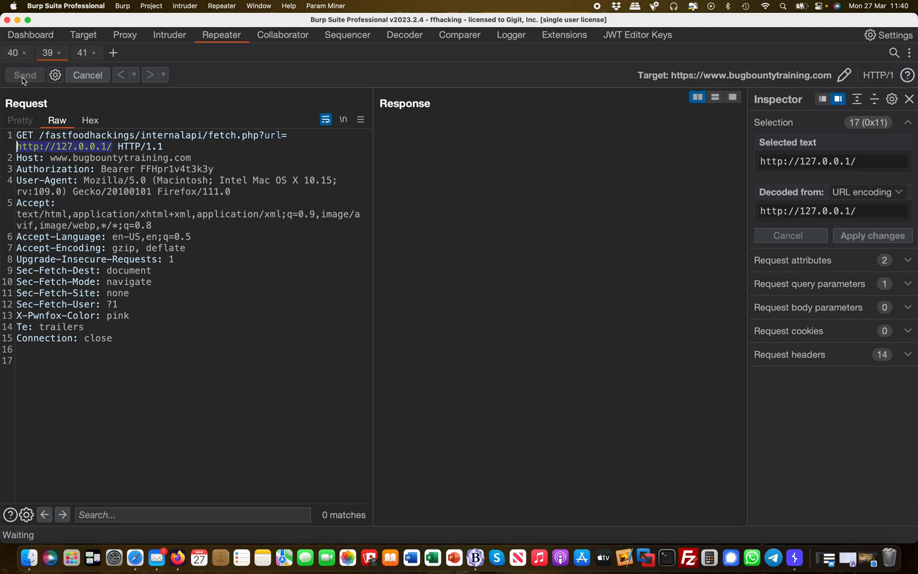
click(24, 75)
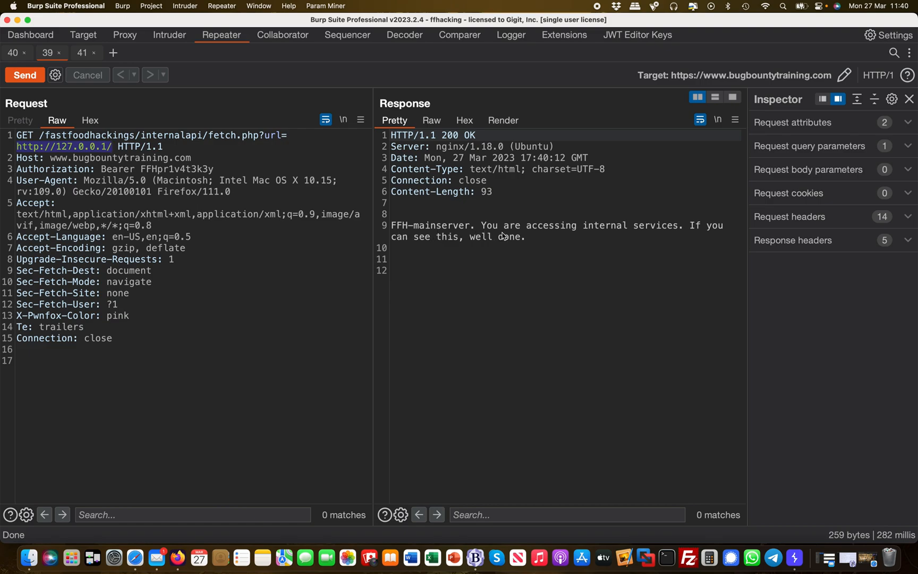
mouse_move(697, 237)
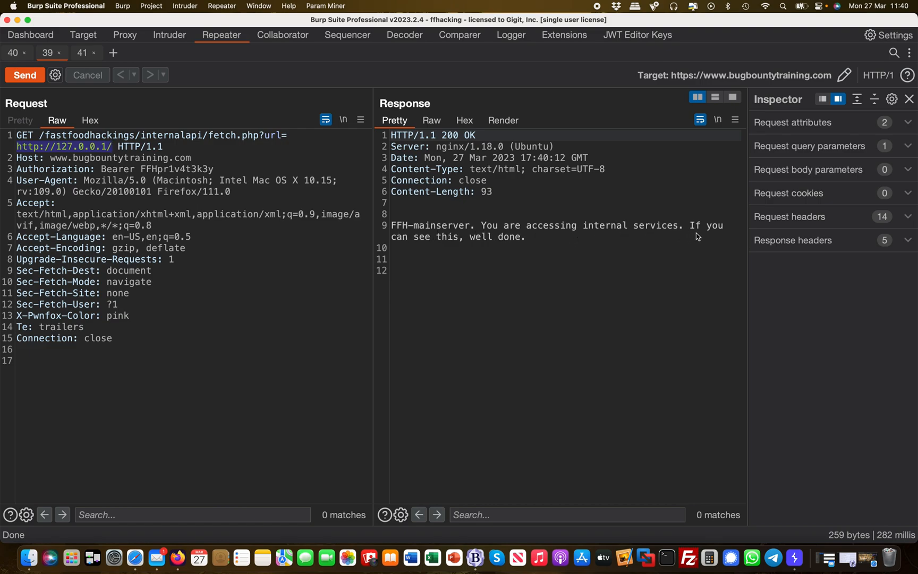
mouse_move(583, 255)
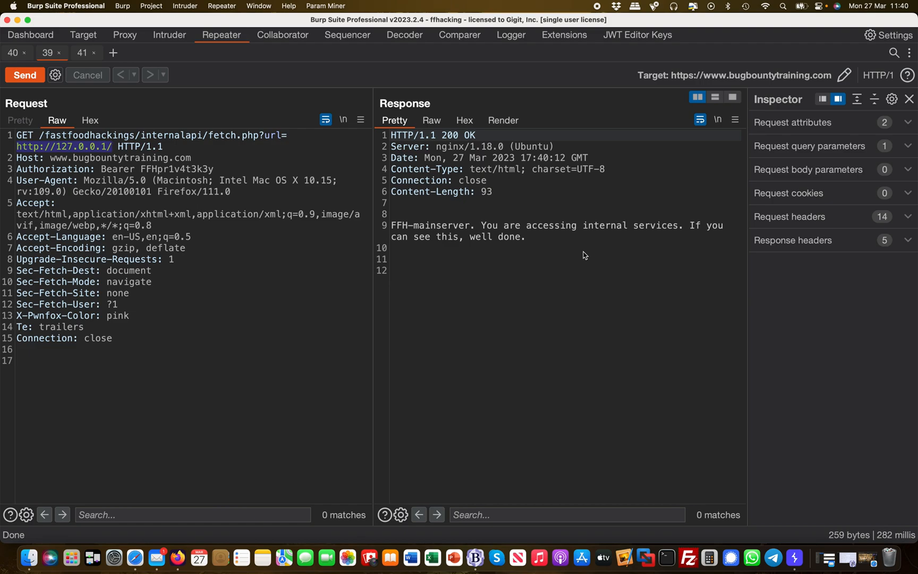
mouse_move(112, 148)
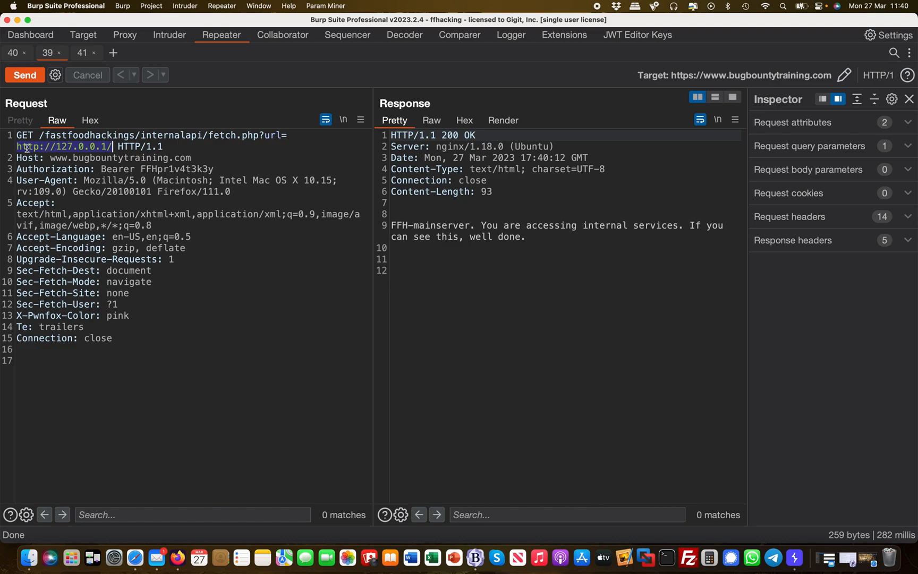
mouse_move(133, 208)
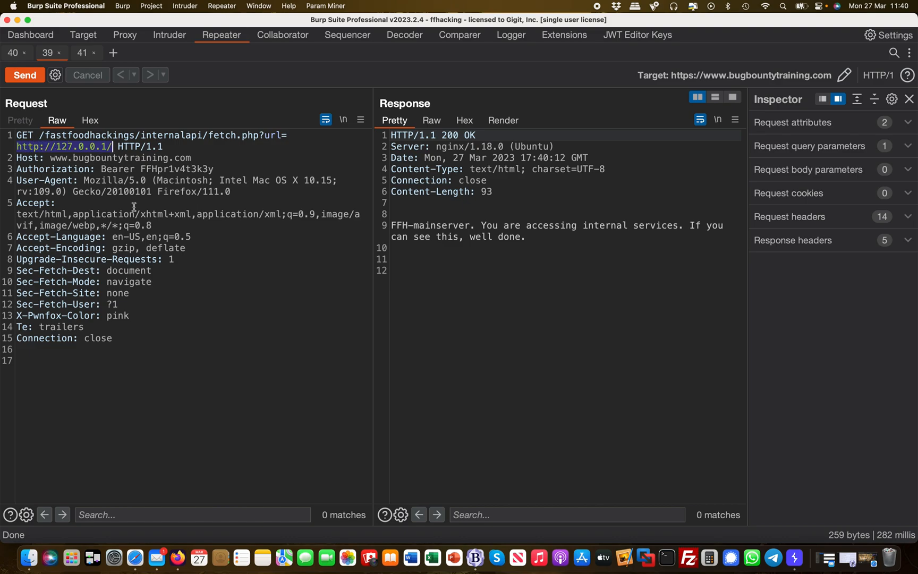
mouse_move(212, 230)
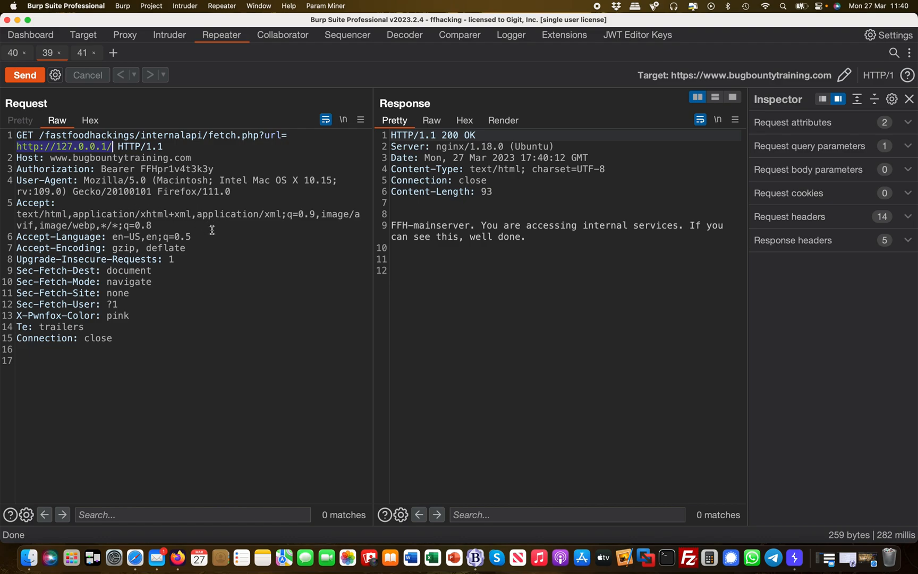